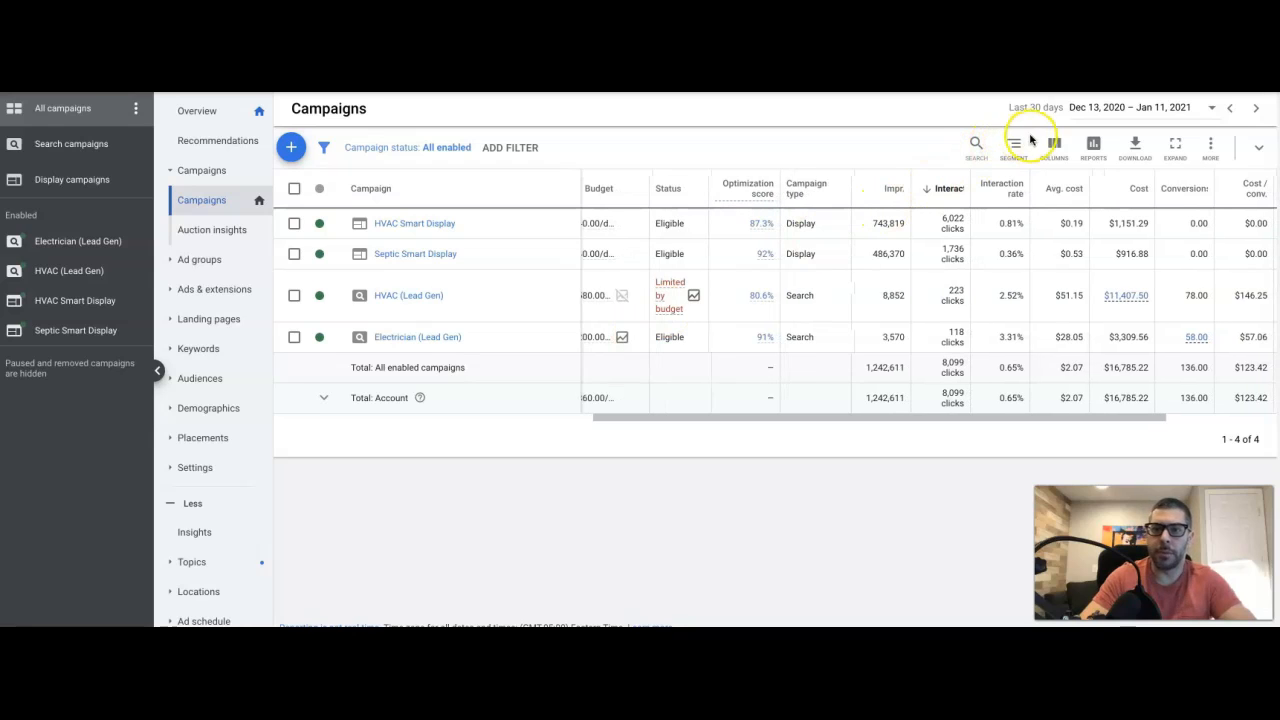
pyautogui.moveTo(1096, 114)
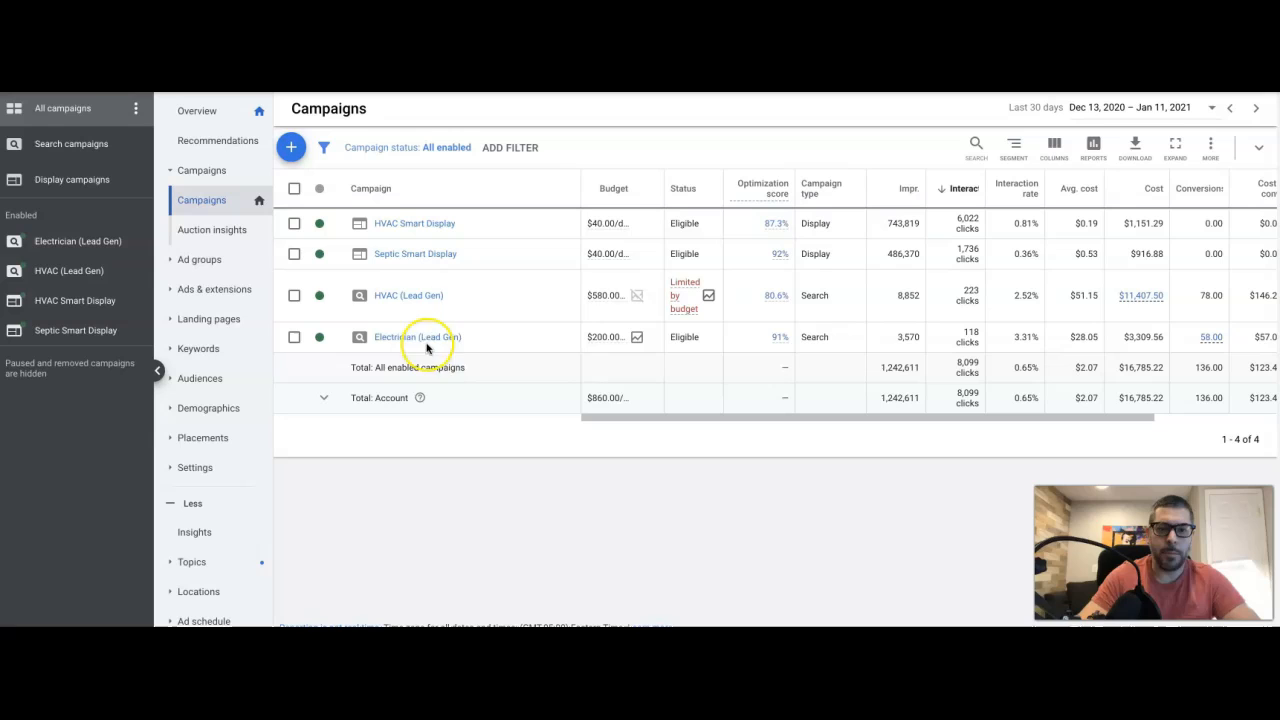
pyautogui.moveTo(710, 344)
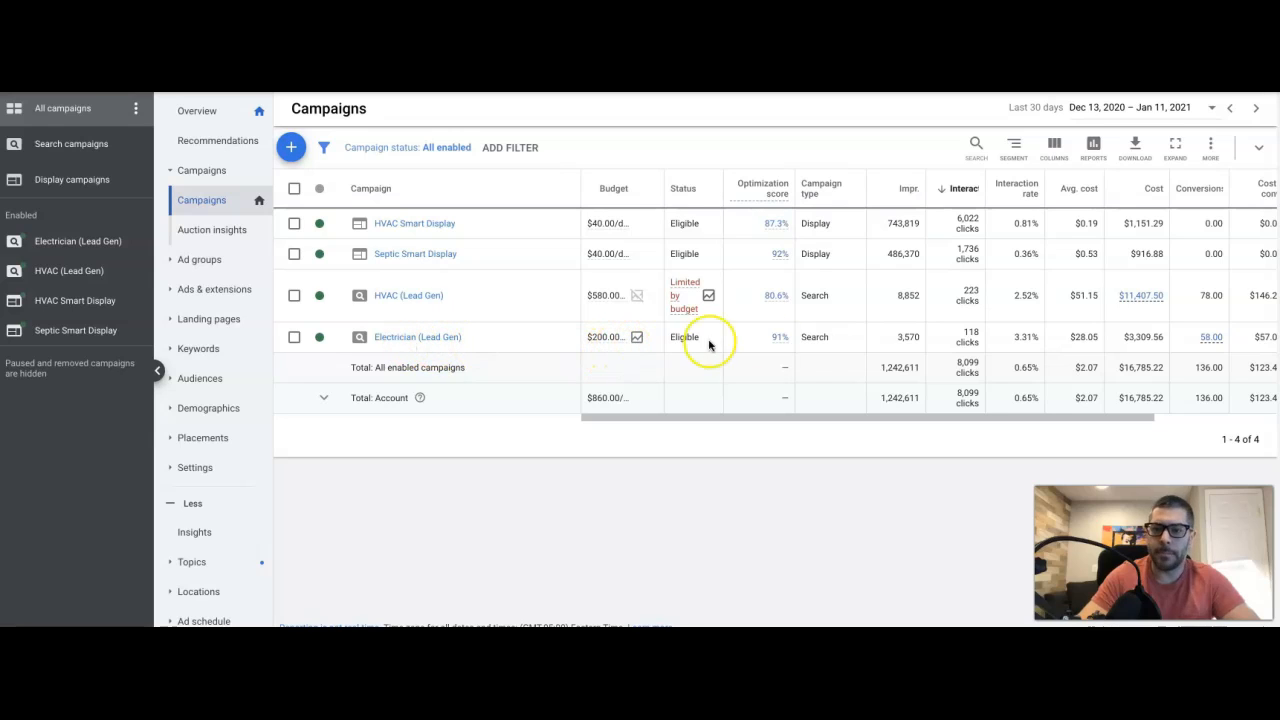
# Reveal the Conversions, Cost/conv., Conv. rate and Bid strategy type columns of the campaigns table
pyautogui.hscroll(3)
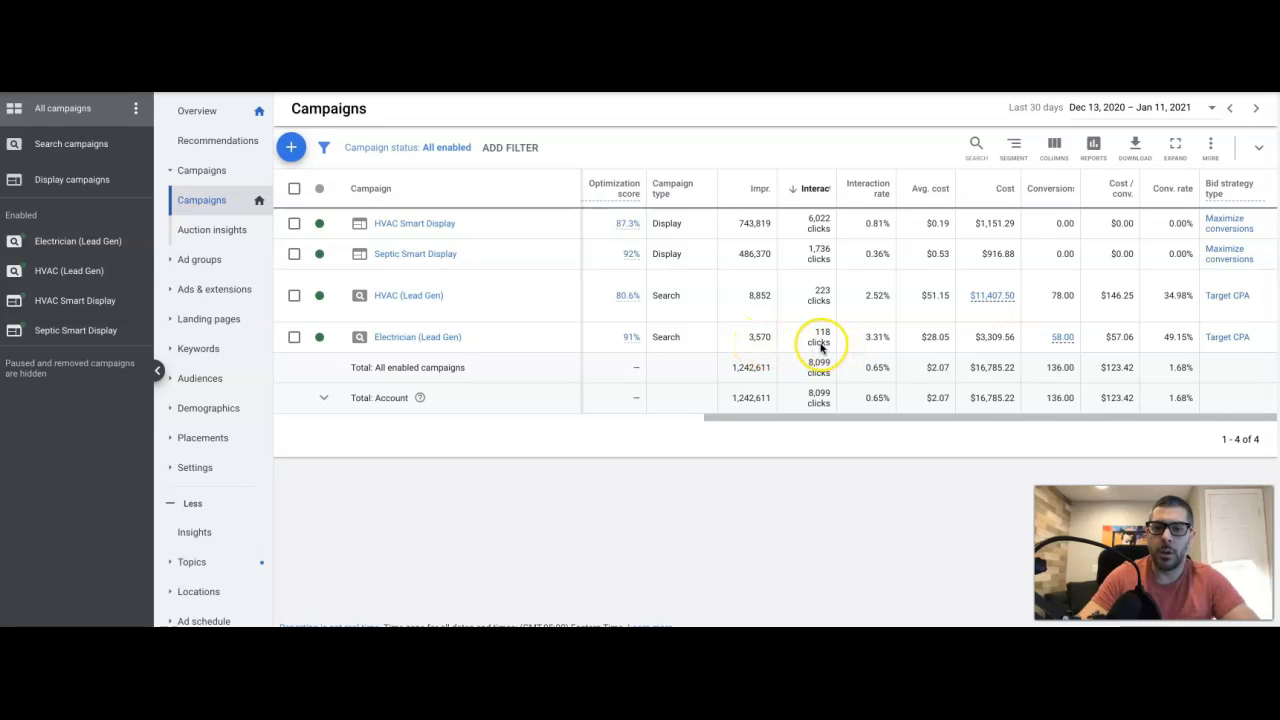
pyautogui.moveTo(868, 342)
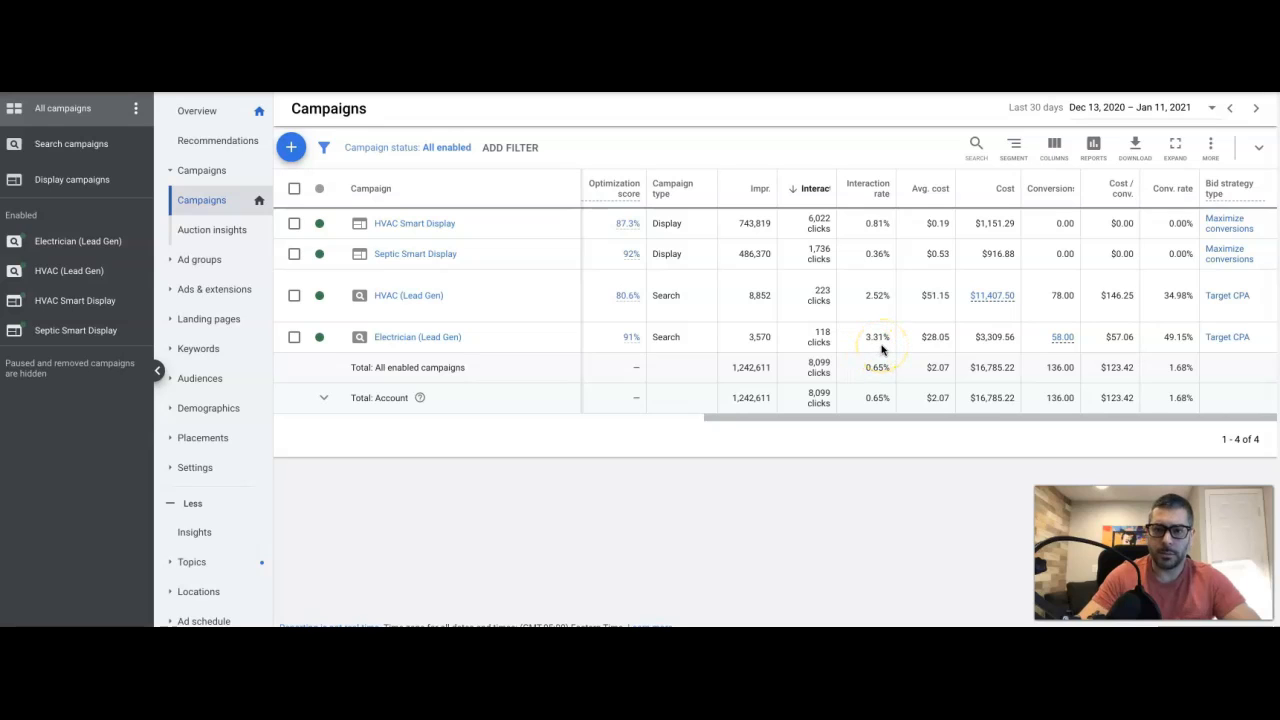
pyautogui.moveTo(932, 336)
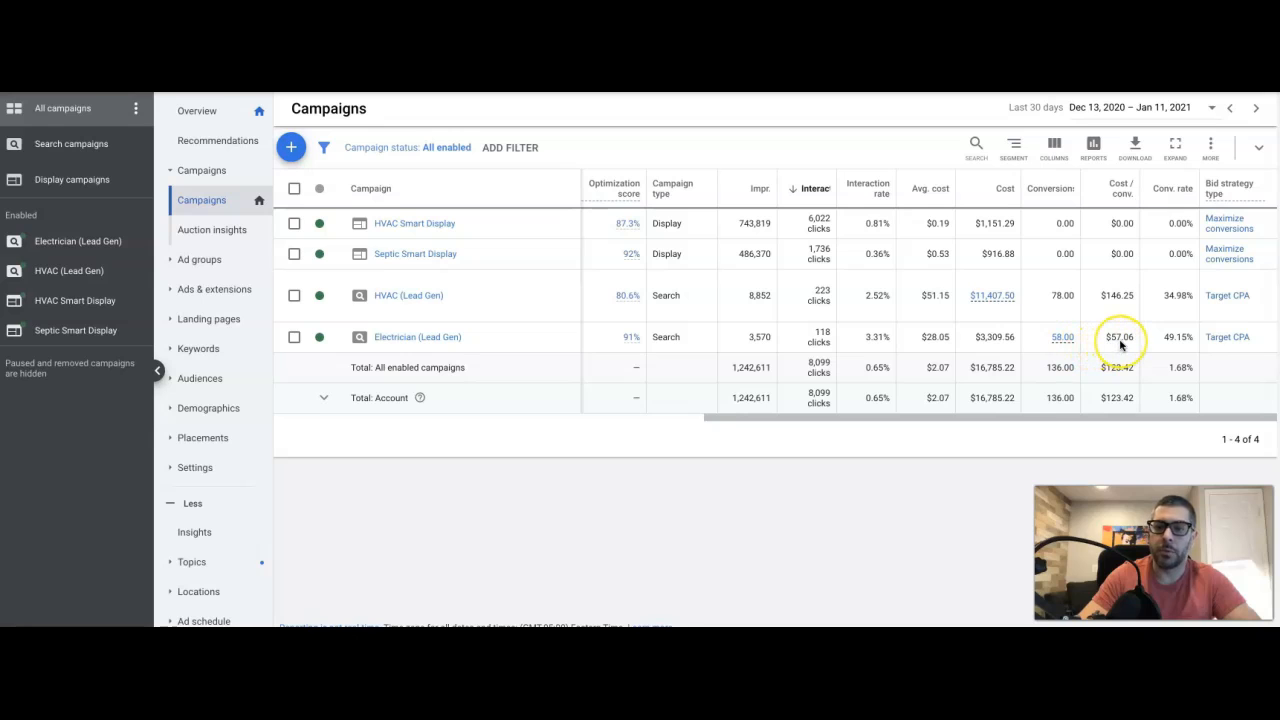
pyautogui.moveTo(1172, 344)
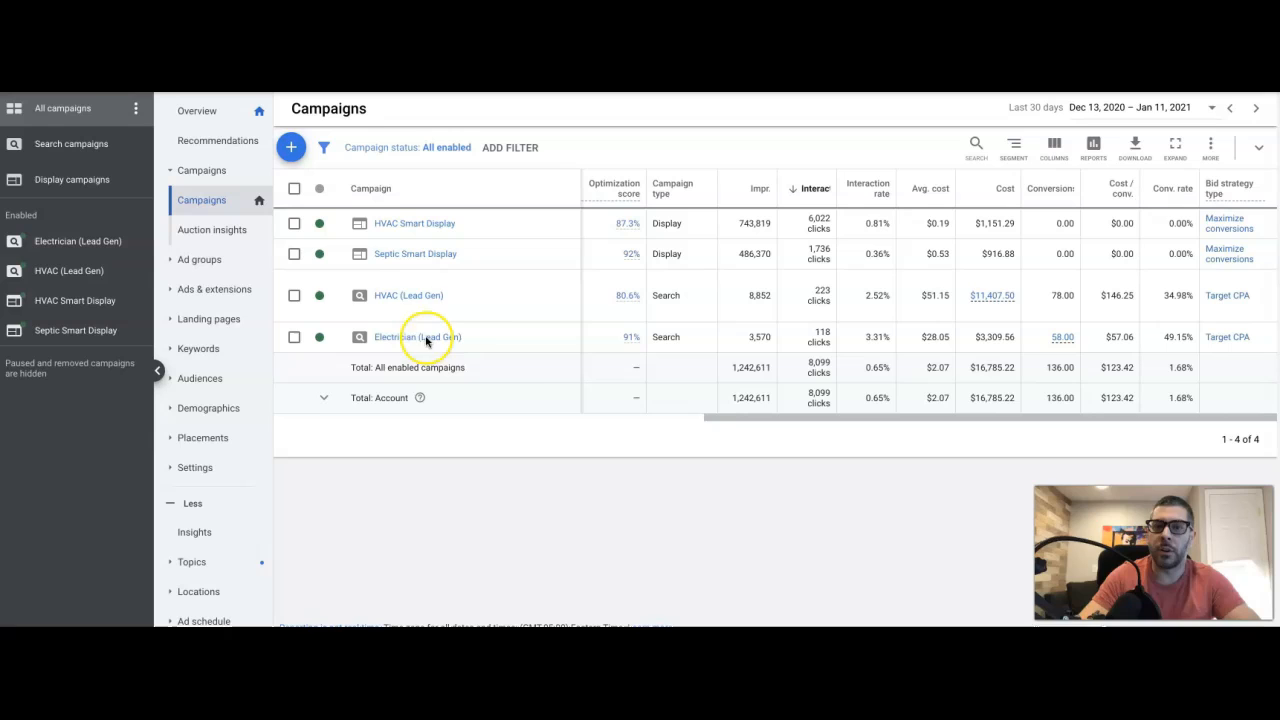
pyautogui.moveTo(524, 348)
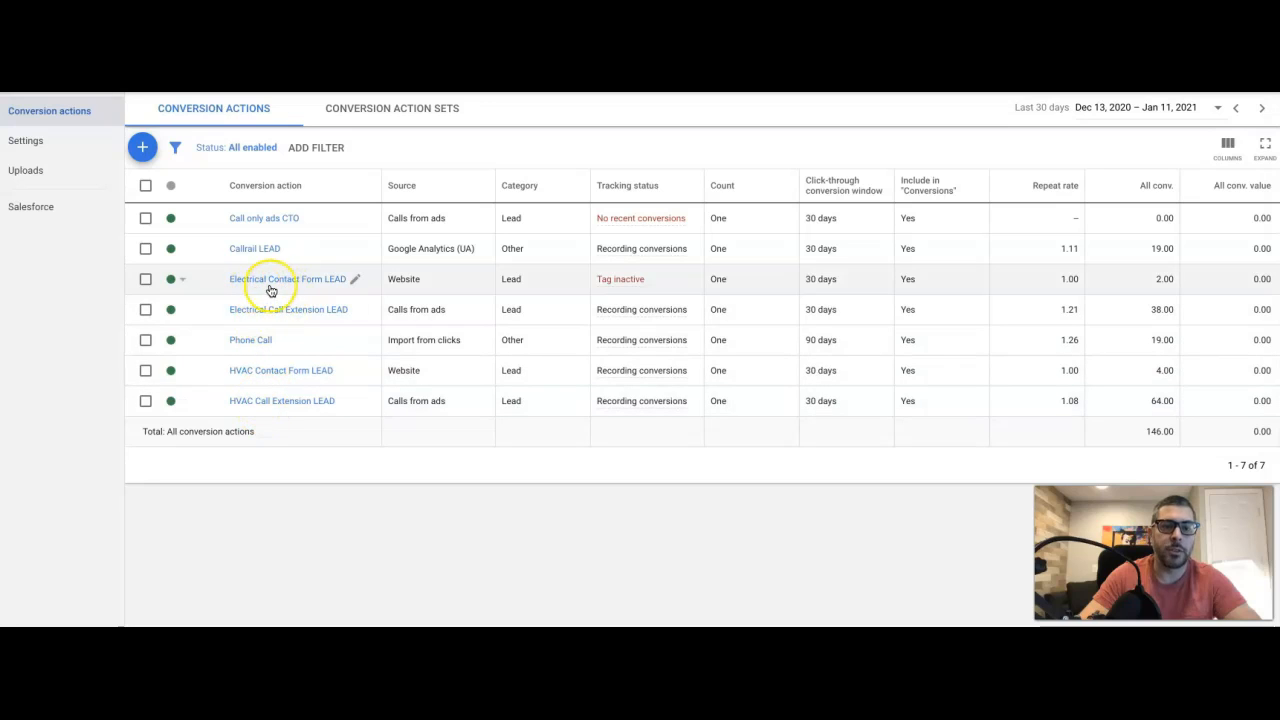
pyautogui.moveTo(336, 292)
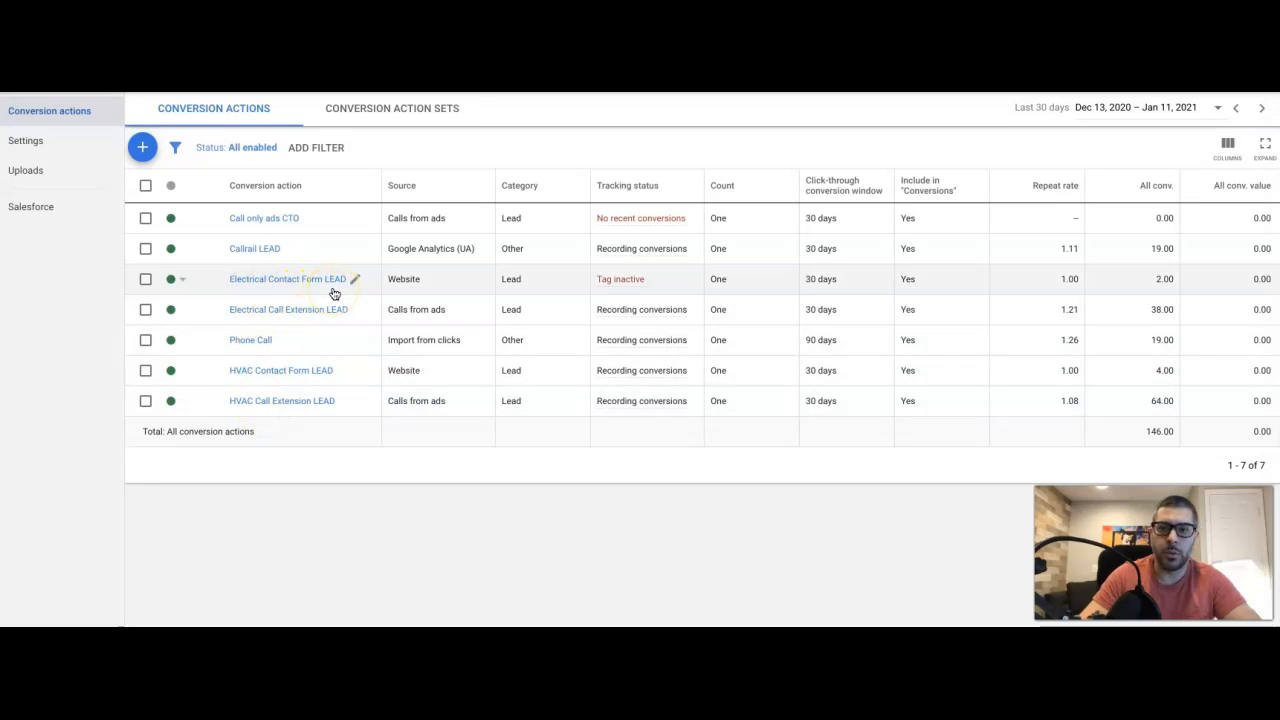
pyautogui.moveTo(1056, 288)
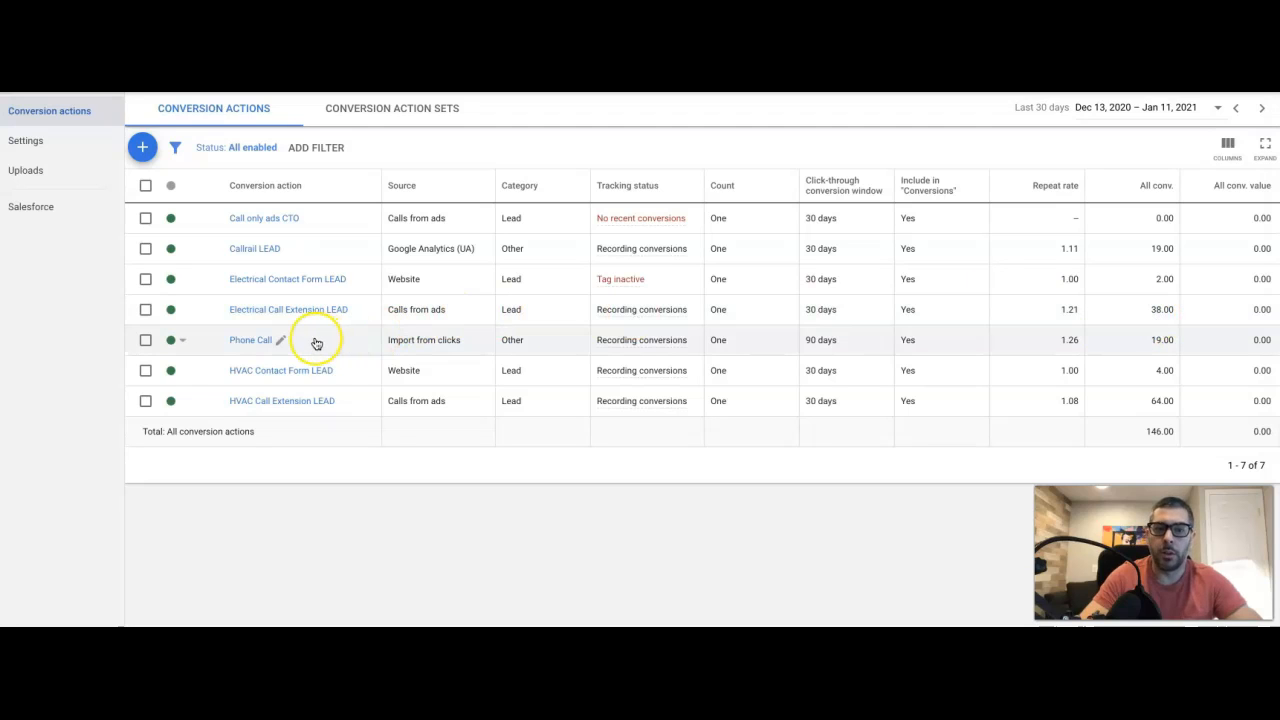
pyautogui.moveTo(1164, 340)
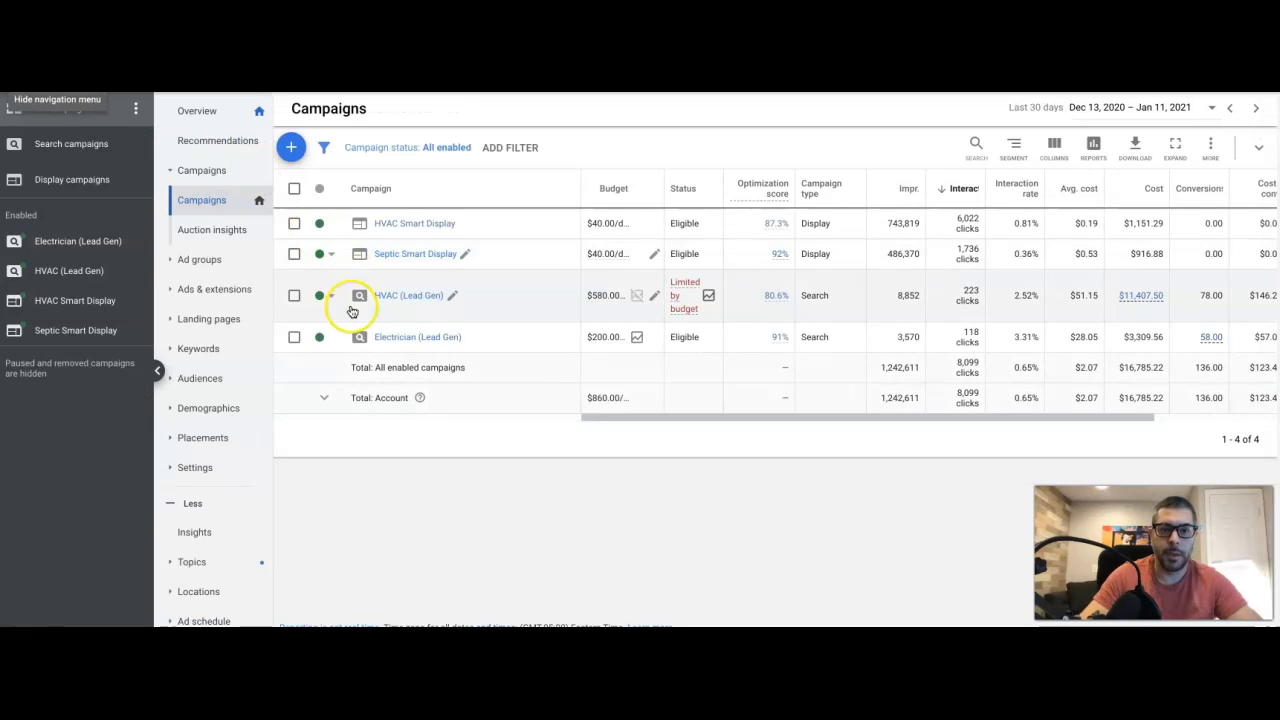
# Show the Ad groups page of the Electrician (Lead Gen) campaign
pyautogui.click(416, 336)
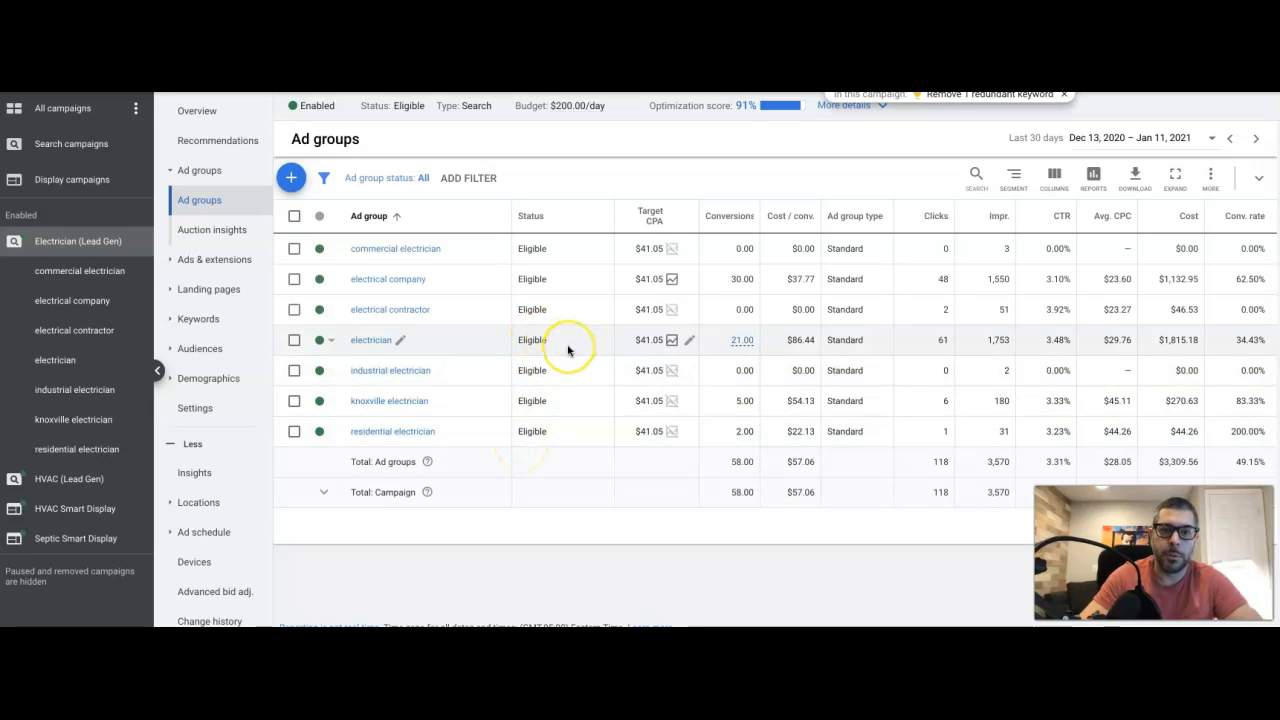
pyautogui.moveTo(376, 248)
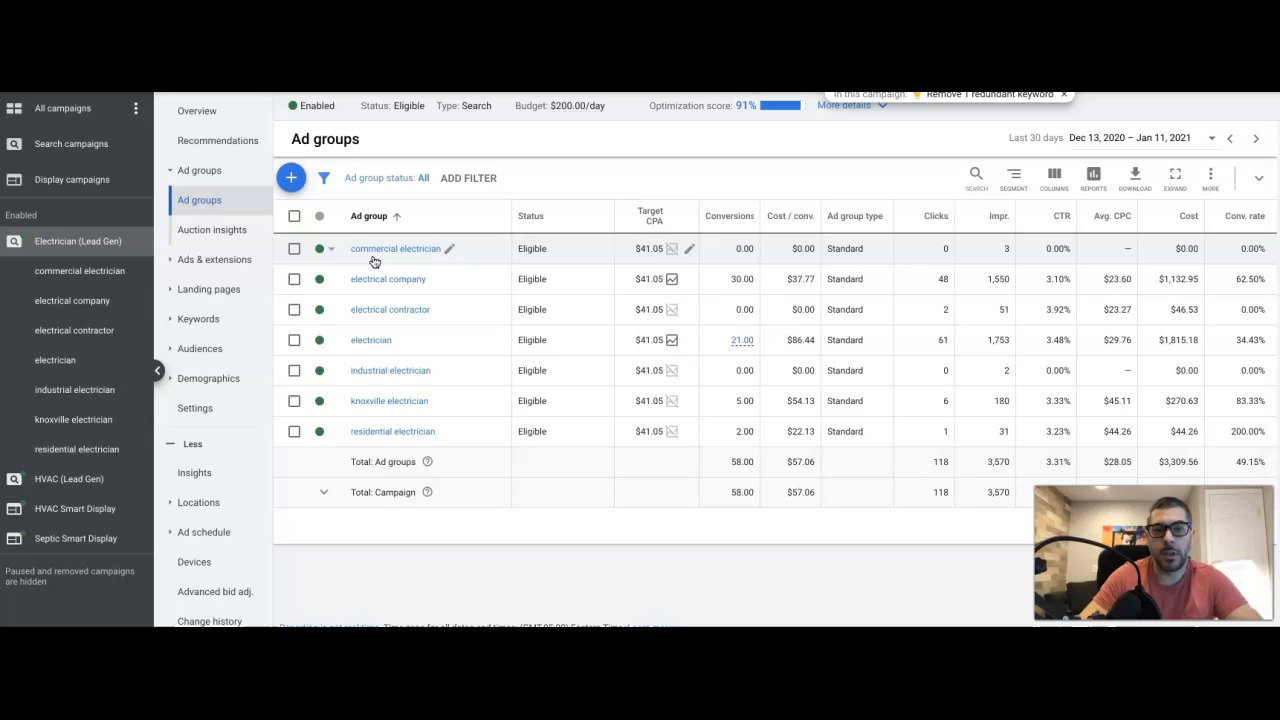
pyautogui.moveTo(710, 248)
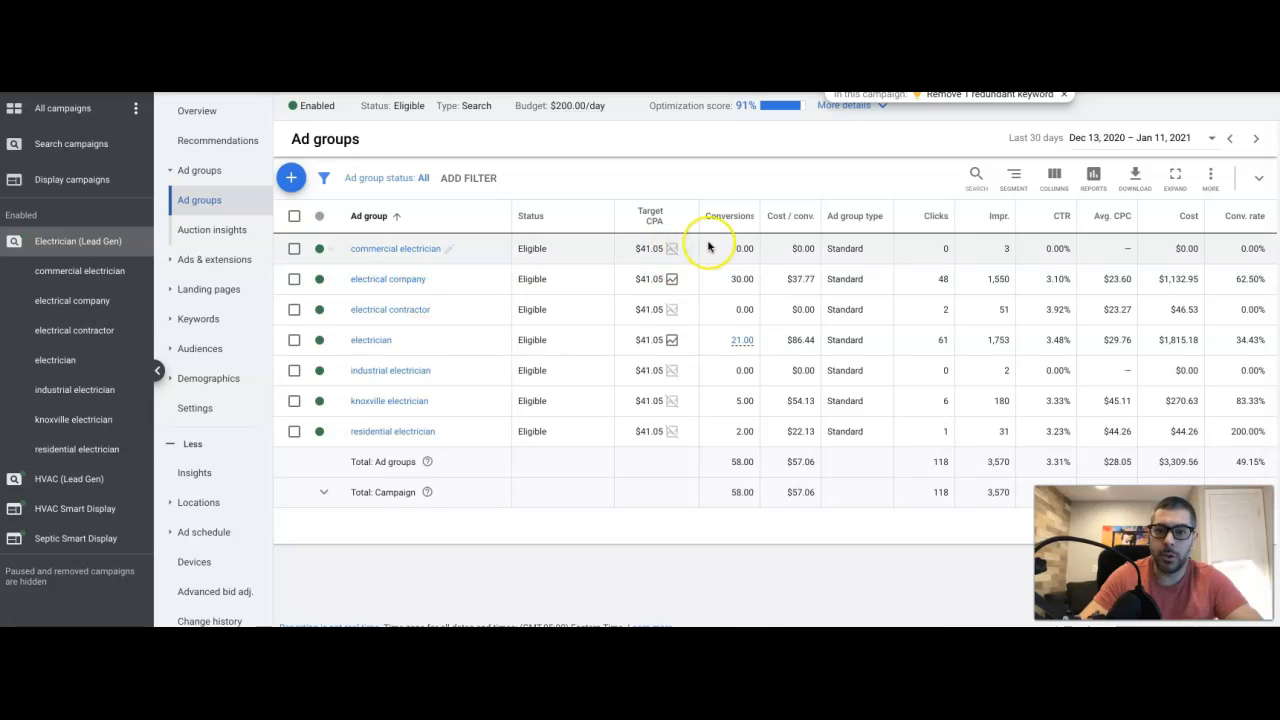
# Sort the ad groups descending by the Conversions column, electrical company leading at 30
pyautogui.click(728, 216)
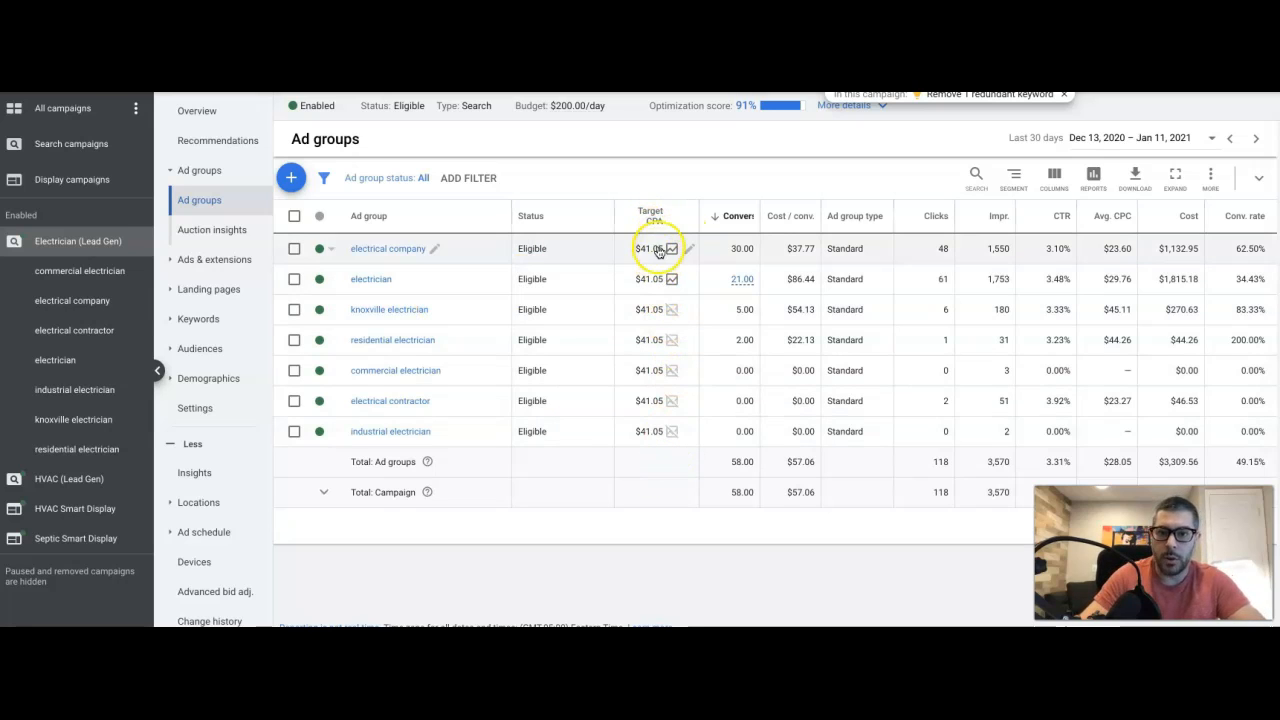
pyautogui.moveTo(650, 280)
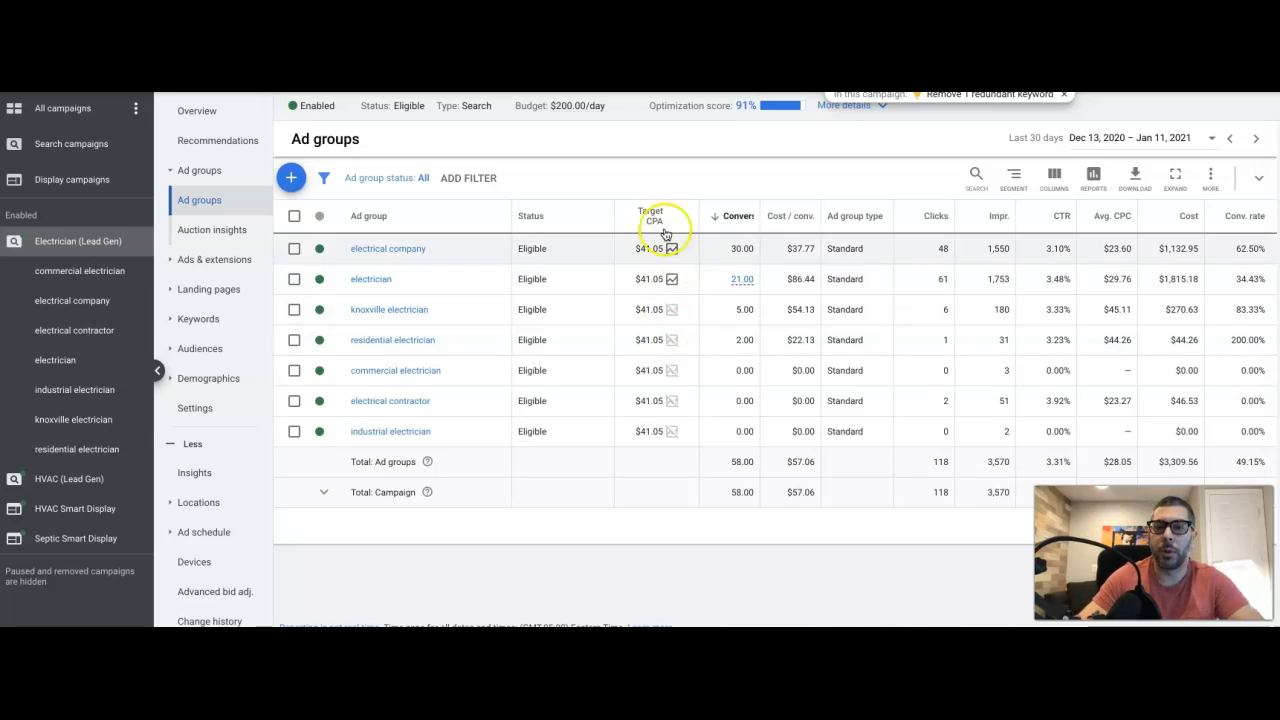
pyautogui.moveTo(652, 216)
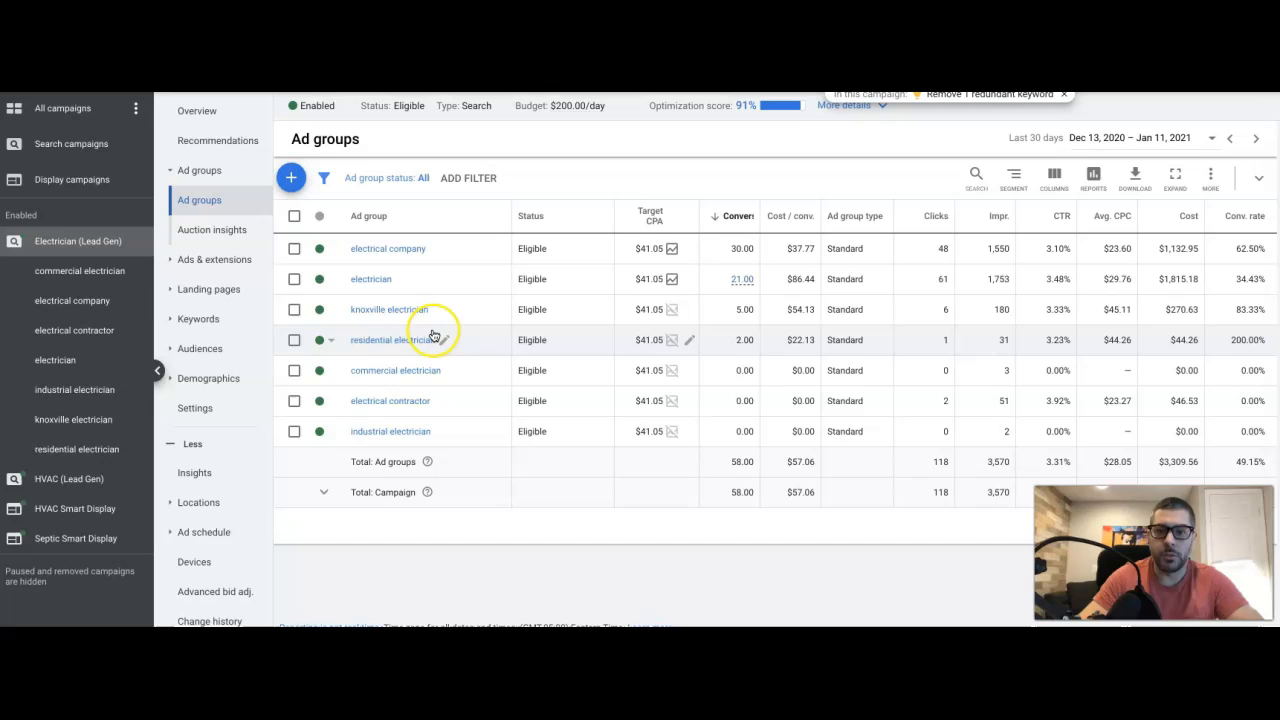
pyautogui.moveTo(384, 258)
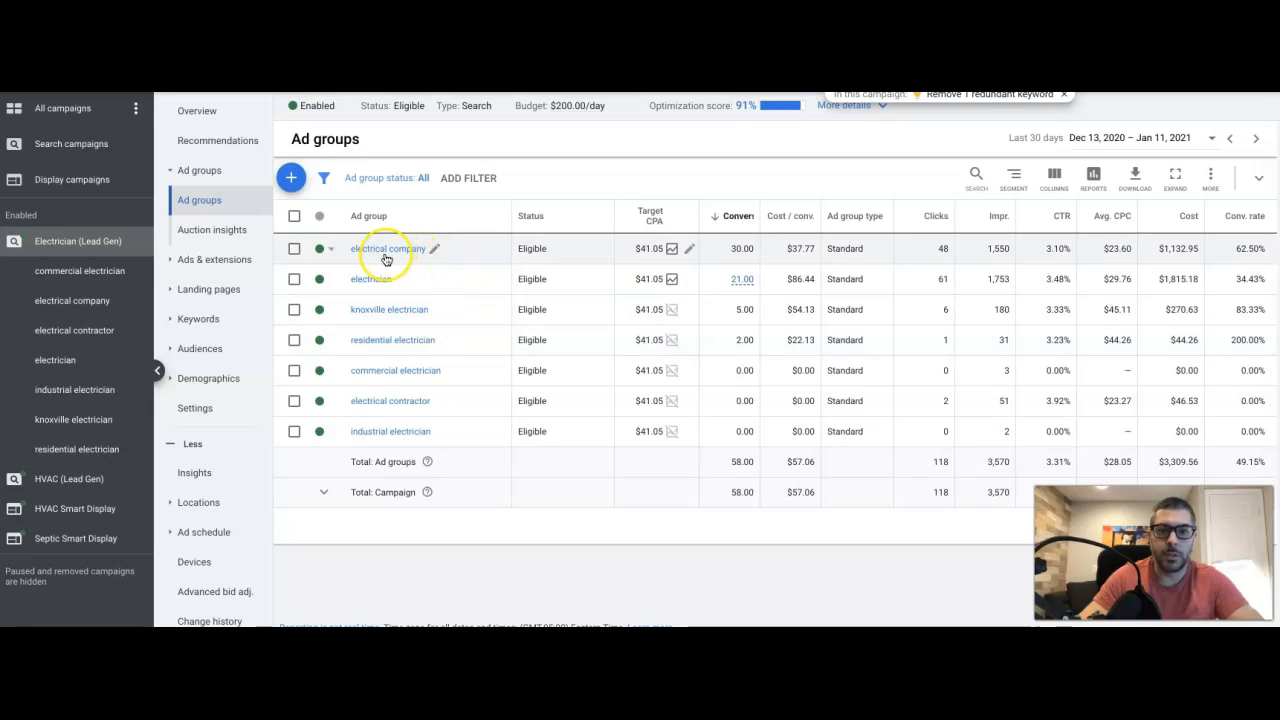
pyautogui.moveTo(408, 284)
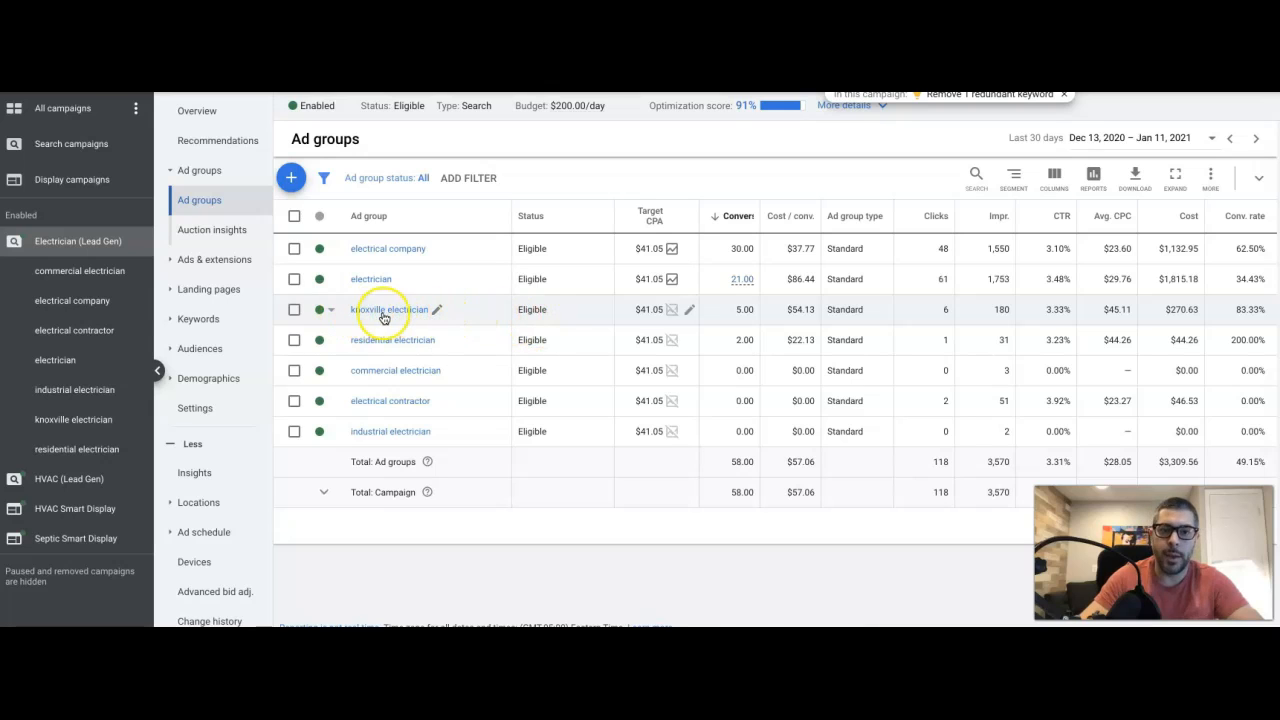
pyautogui.moveTo(516, 324)
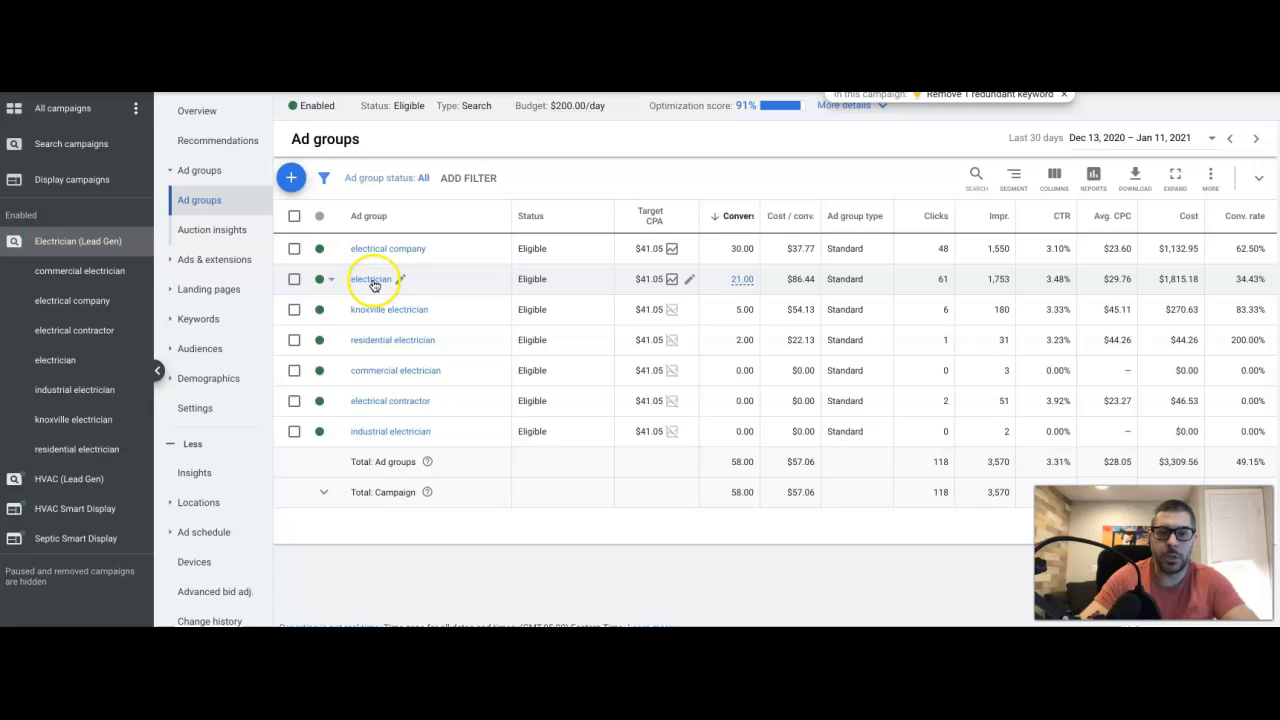
# Review the Search keywords list of the electrician ad group
pyautogui.click(372, 278)
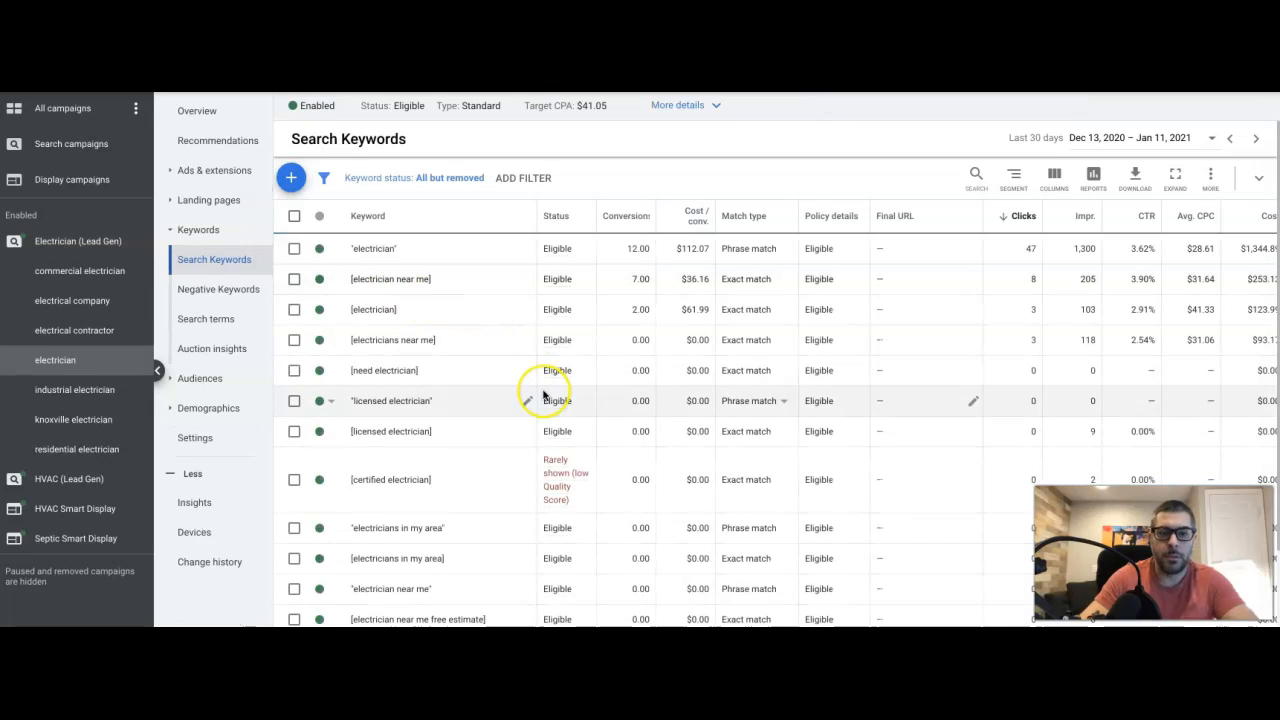
pyautogui.scroll(-3)
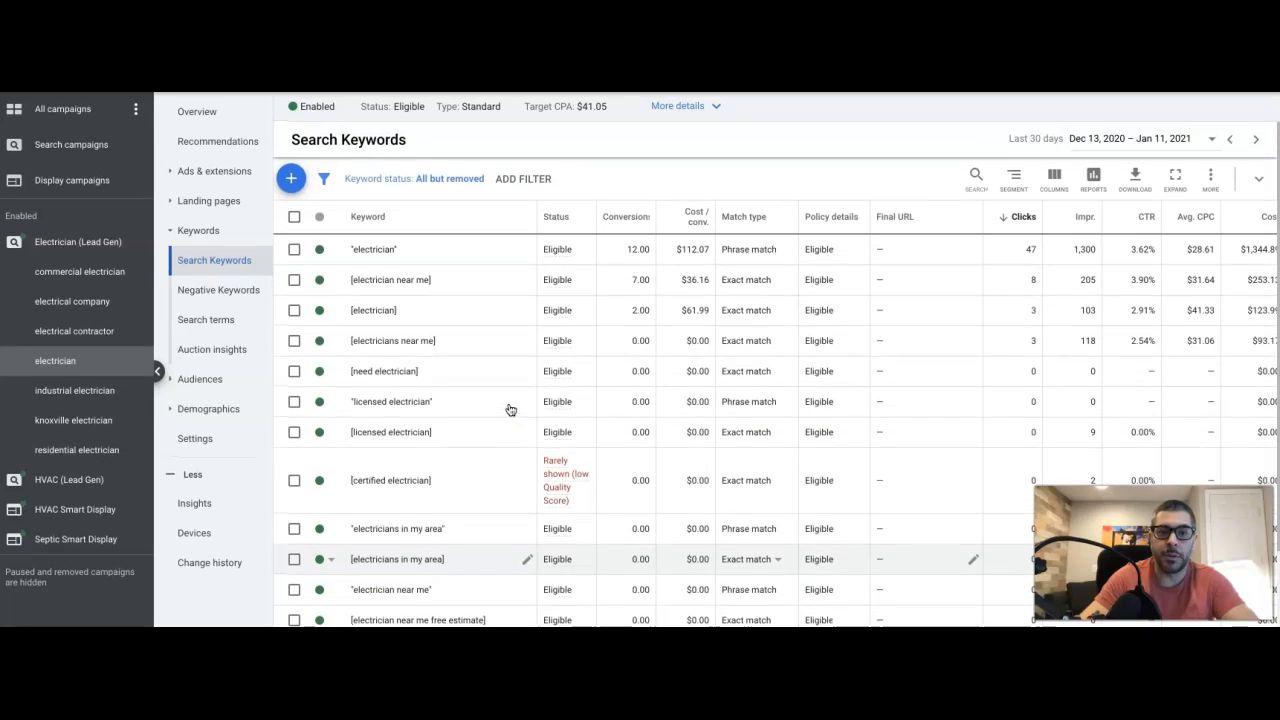
pyautogui.scroll(-3)
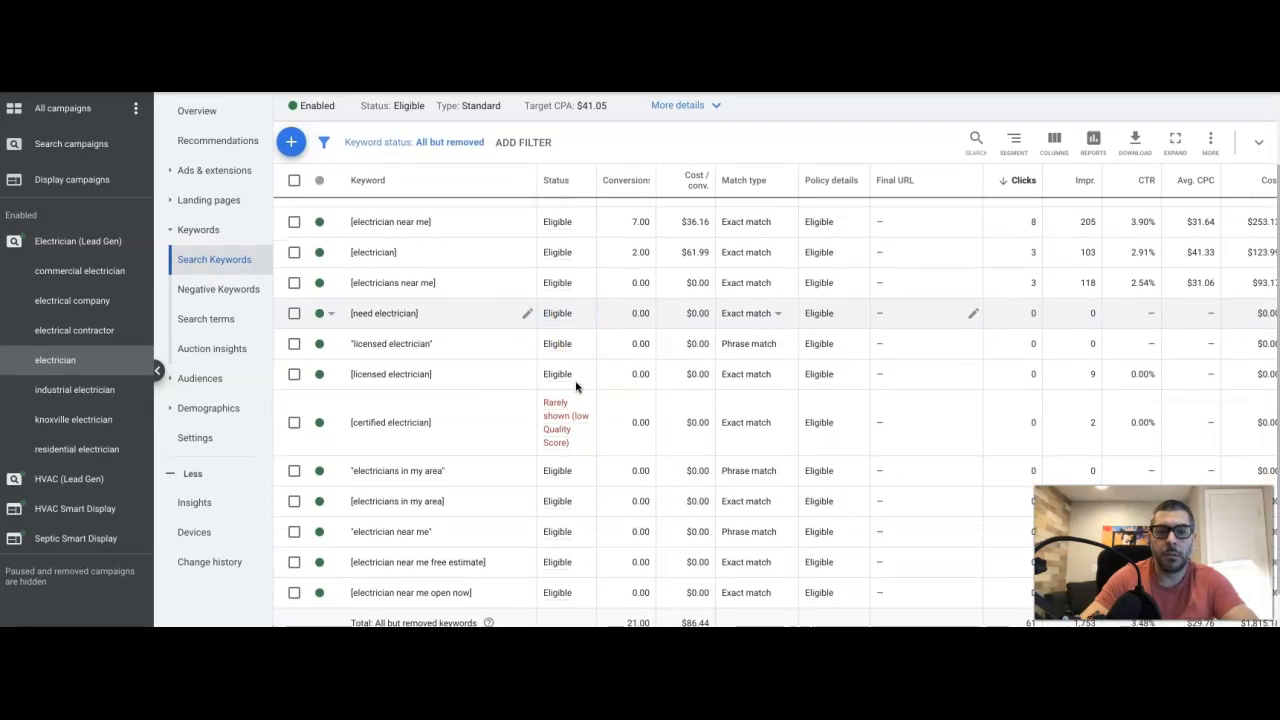
pyautogui.scroll(-3)
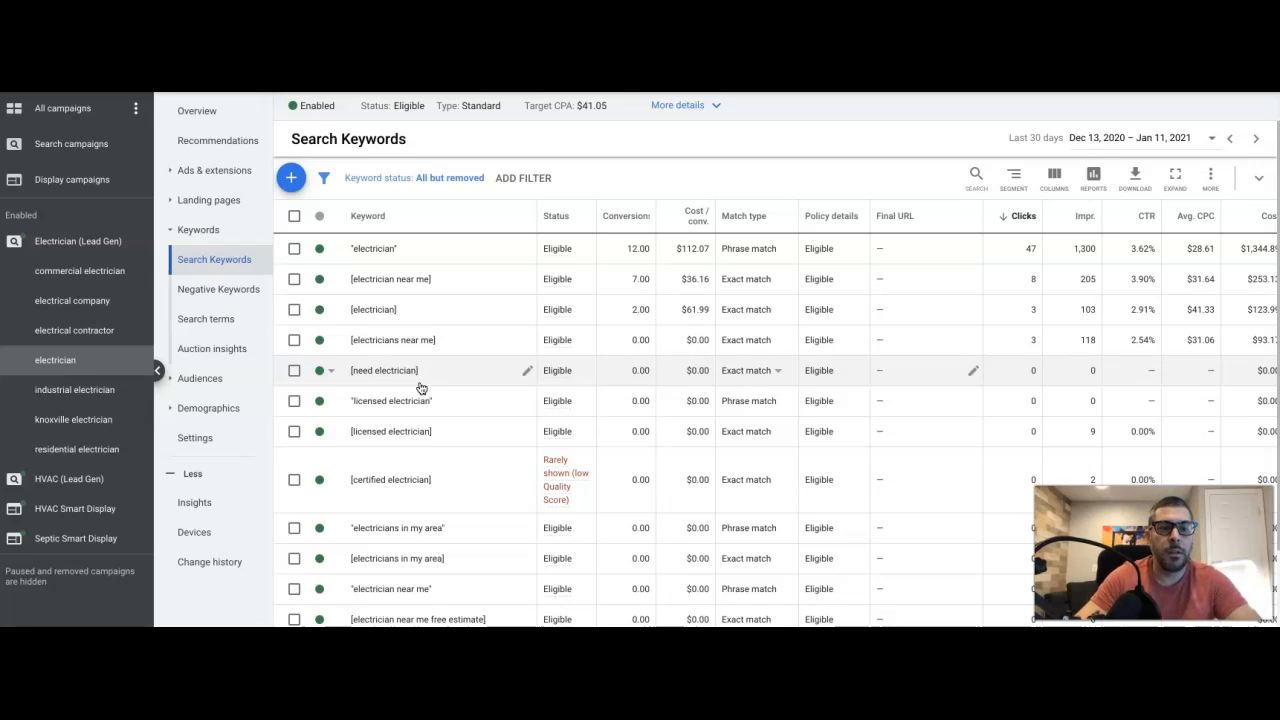
pyautogui.moveTo(484, 338)
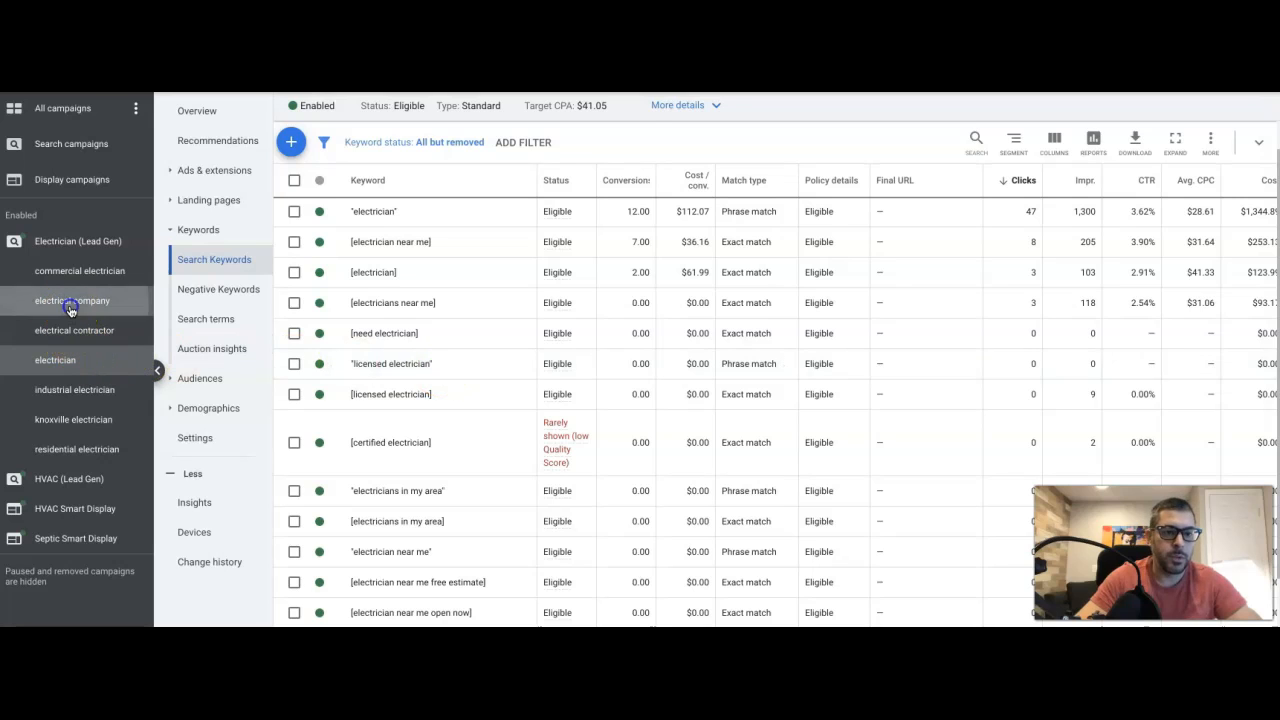
# Show the keyword list of the electrical company ad group from the left navigation
pyautogui.click(72, 300)
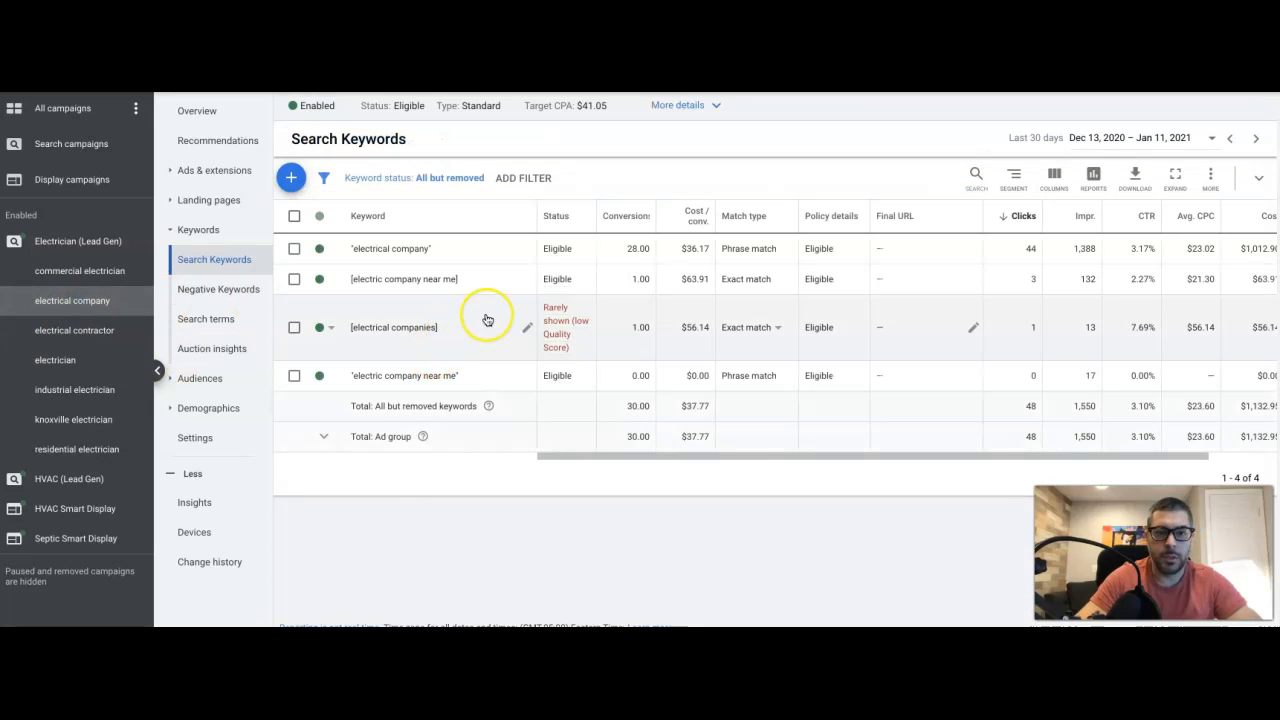